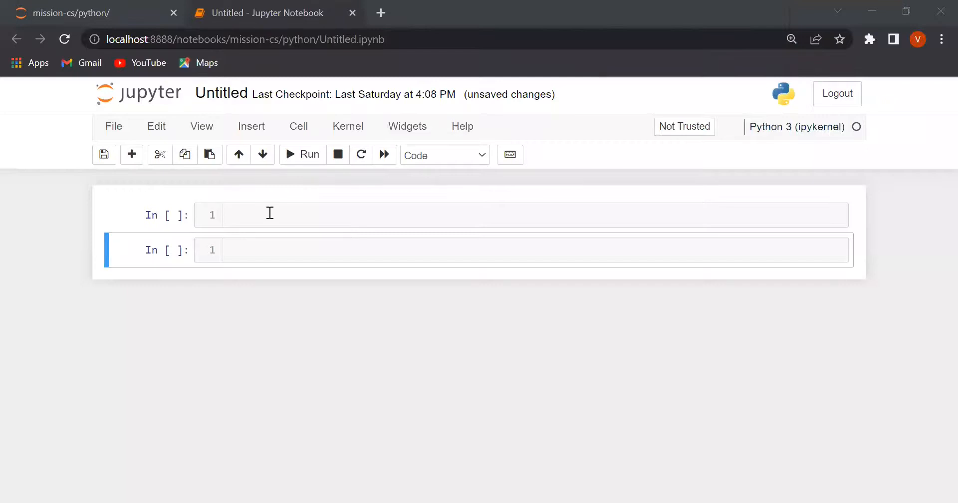
# Write email = input('Enter your email') as the first line of the code cell
pyautogui.click(269, 215)
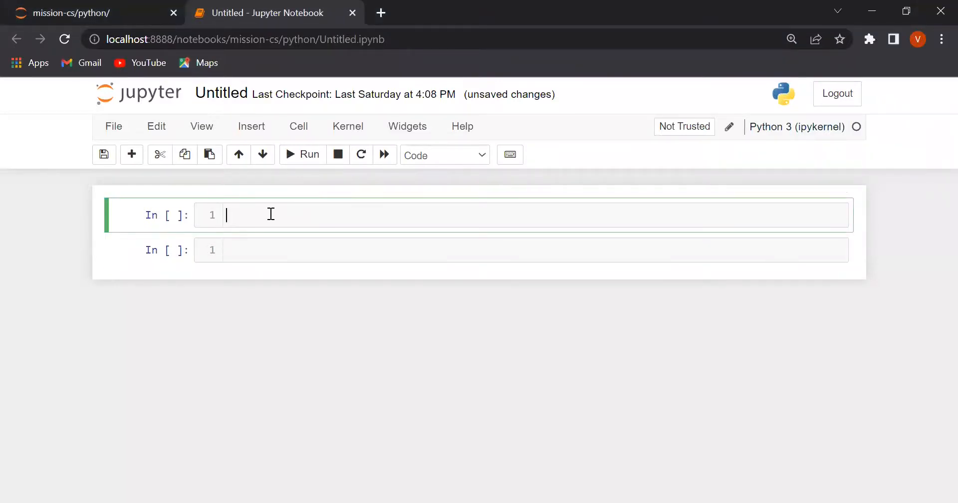
pyautogui.write('email =')
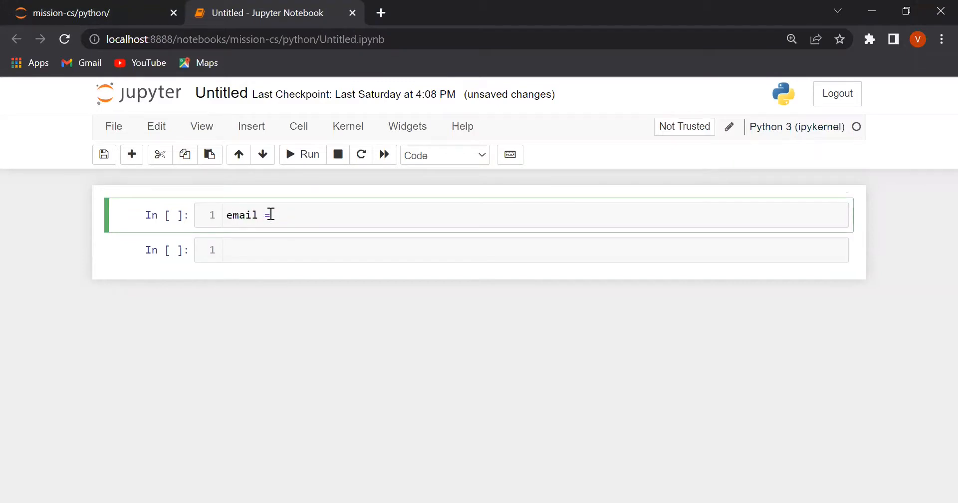
pyautogui.write('input')
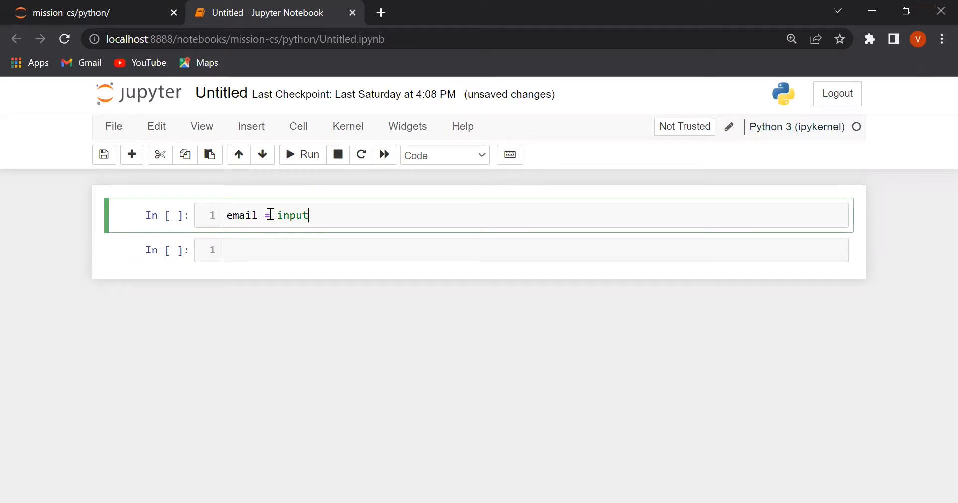
pyautogui.write("('')")
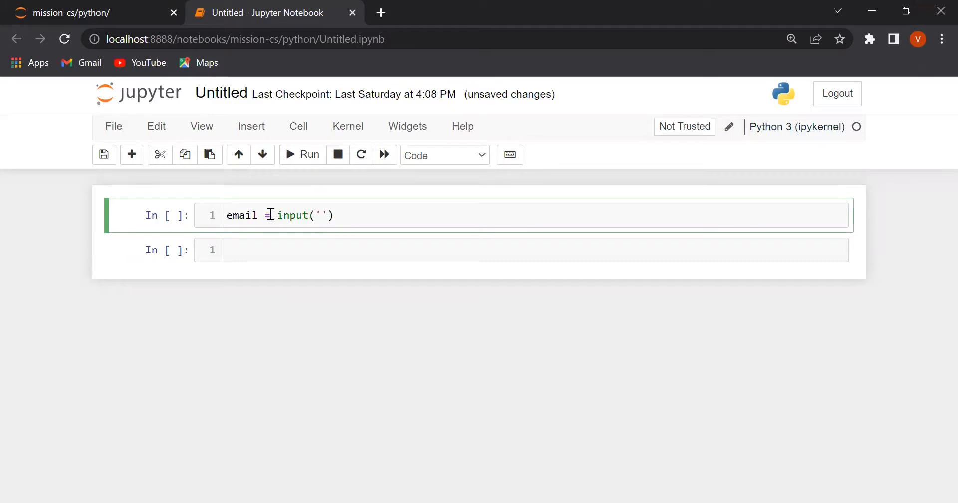
pyautogui.write('Enter')
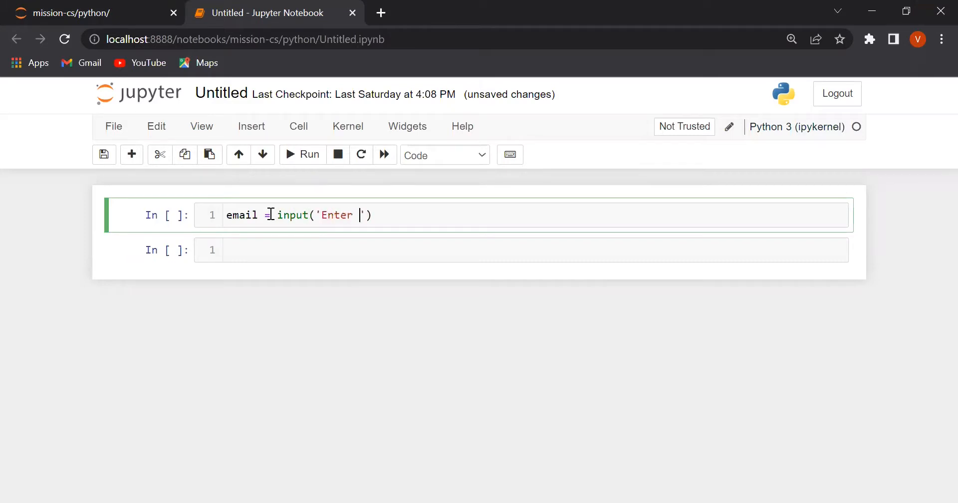
pyautogui.write('your')
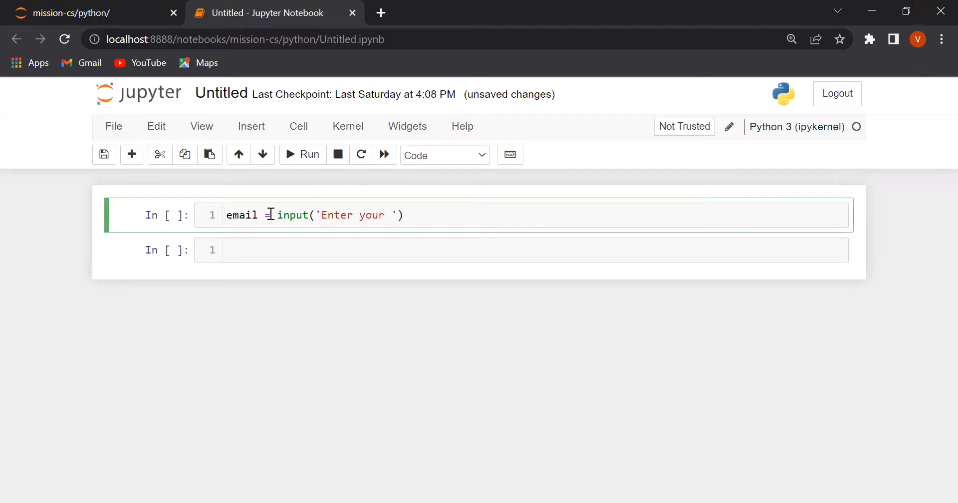
pyautogui.write('email')
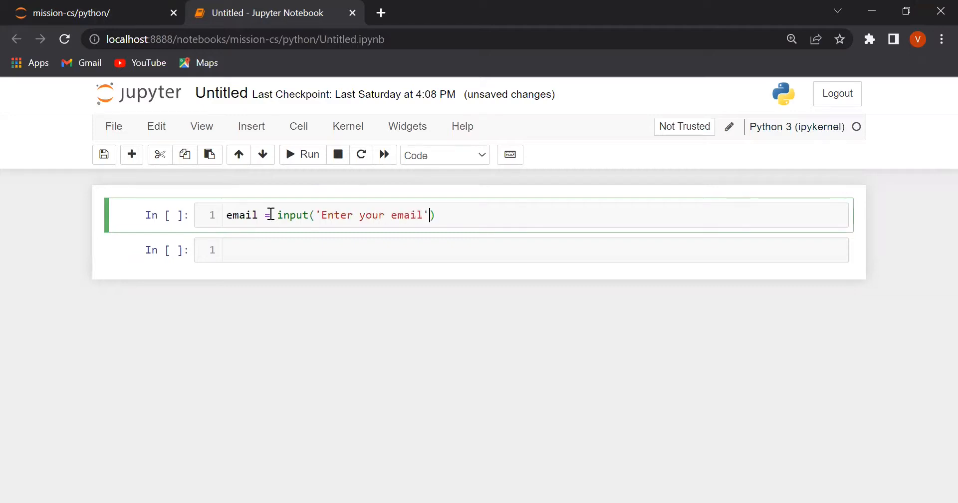
# Add a second line username,mail = email.split('@') to split the email at the @ sign
pyautogui.press('Enter')
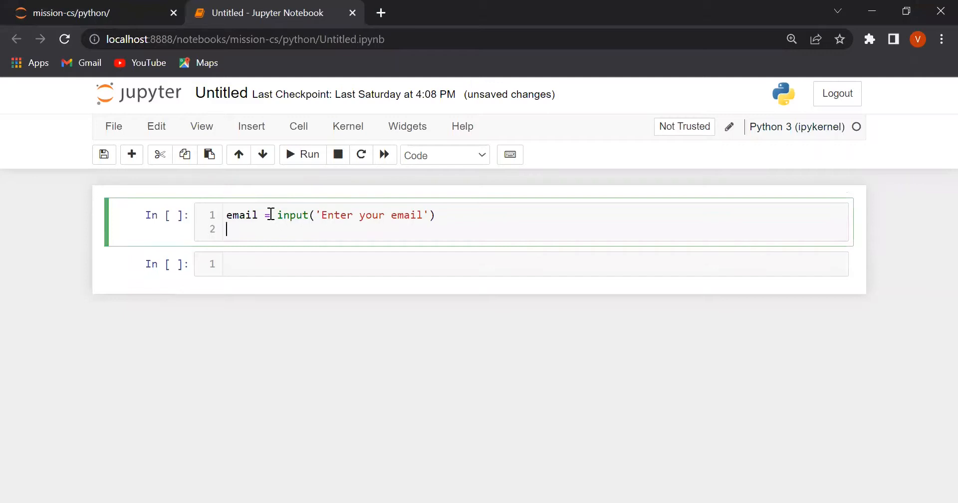
pyautogui.write('us')
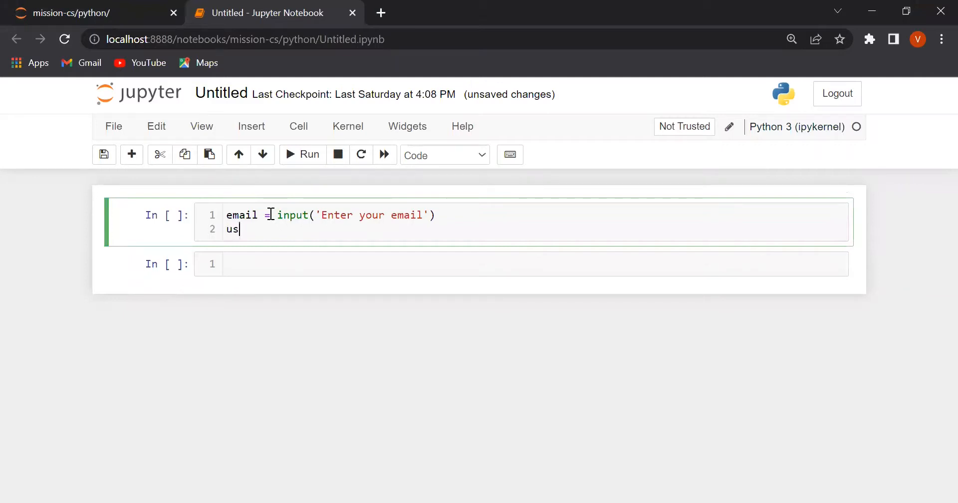
pyautogui.write('ername')
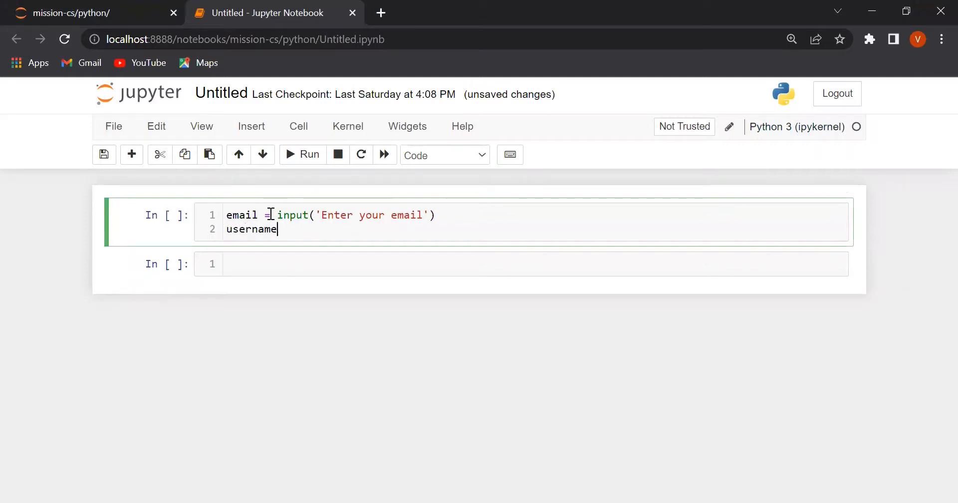
pyautogui.write(',mail')
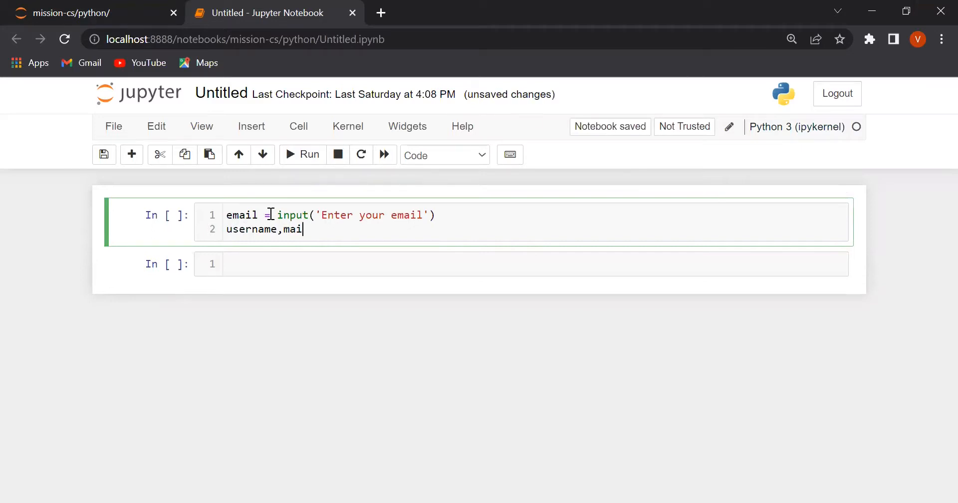
pyautogui.write('l')
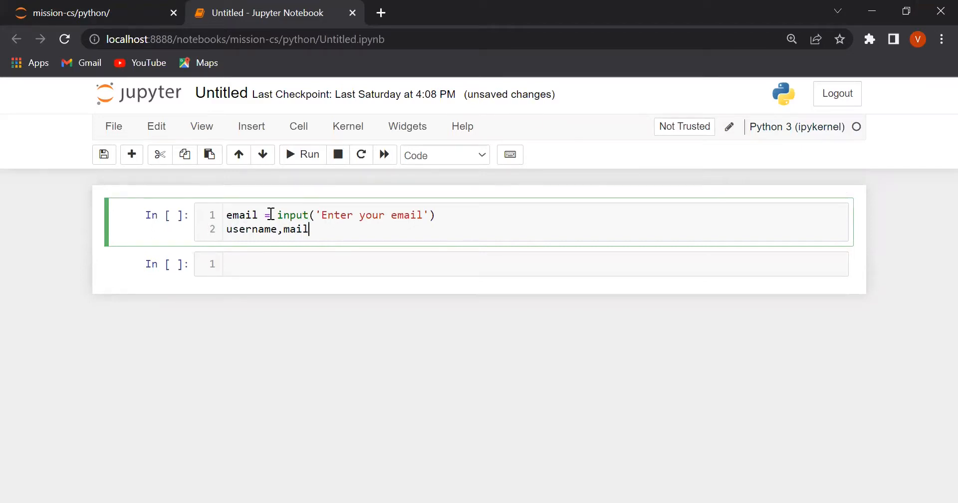
pyautogui.write('= e')
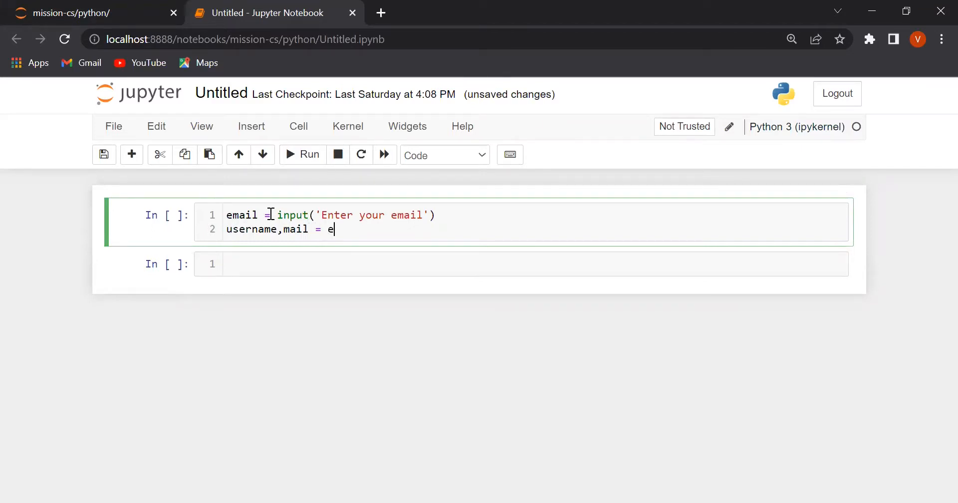
pyautogui.write('mail.')
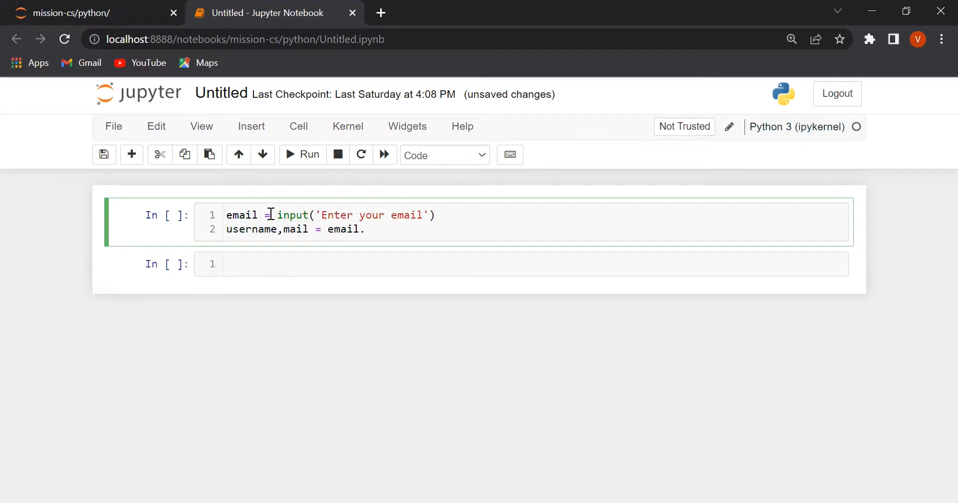
pyautogui.write('split')
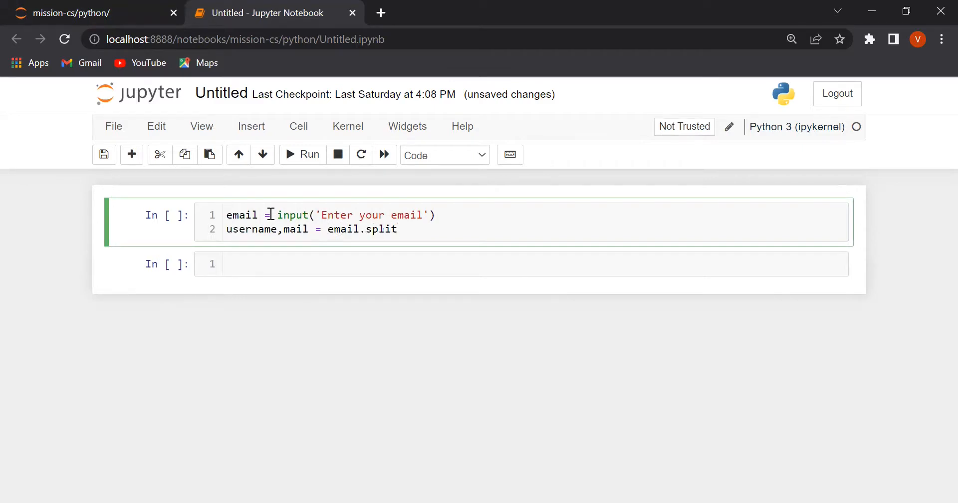
pyautogui.write("('')")
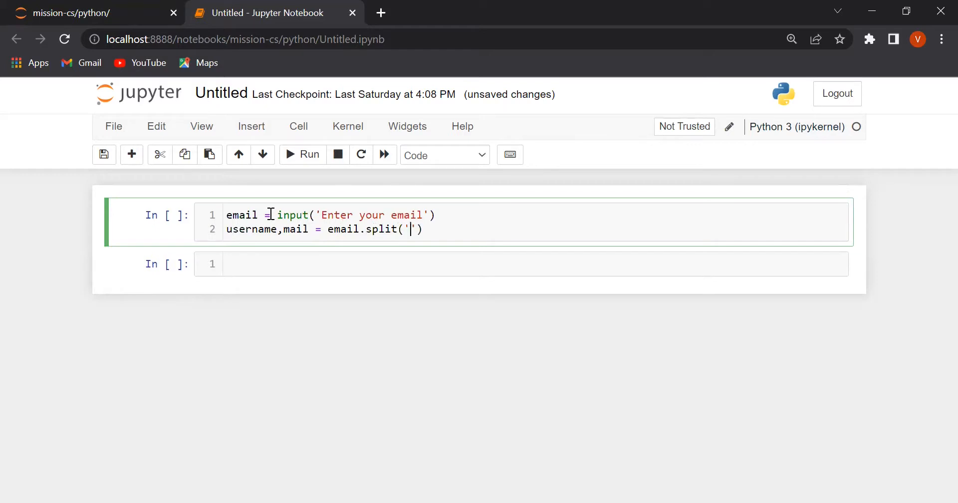
pyautogui.write('@')
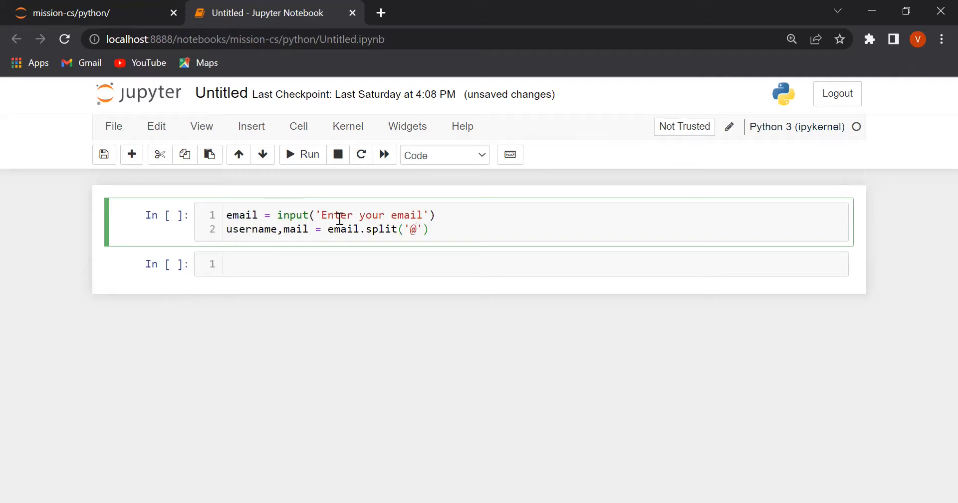
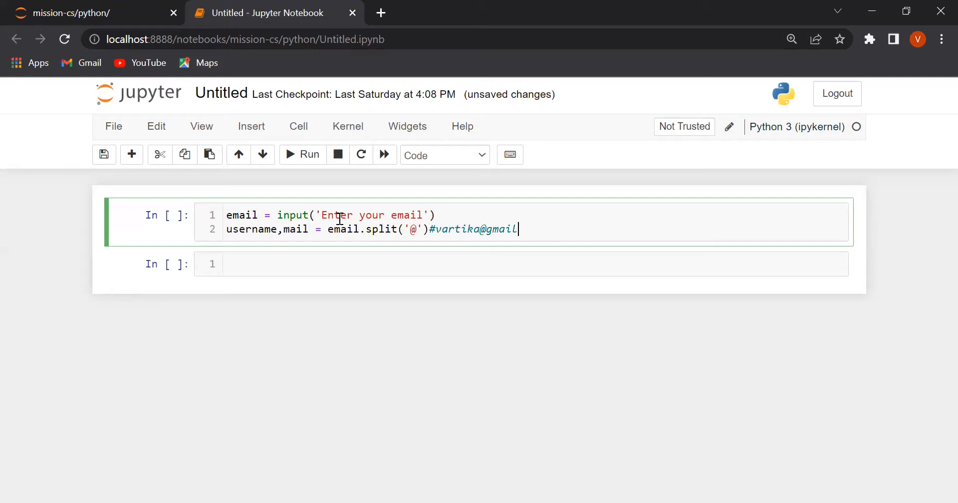
# Remove the example comment and add a third line print(username)
pyautogui.press('Backspace')
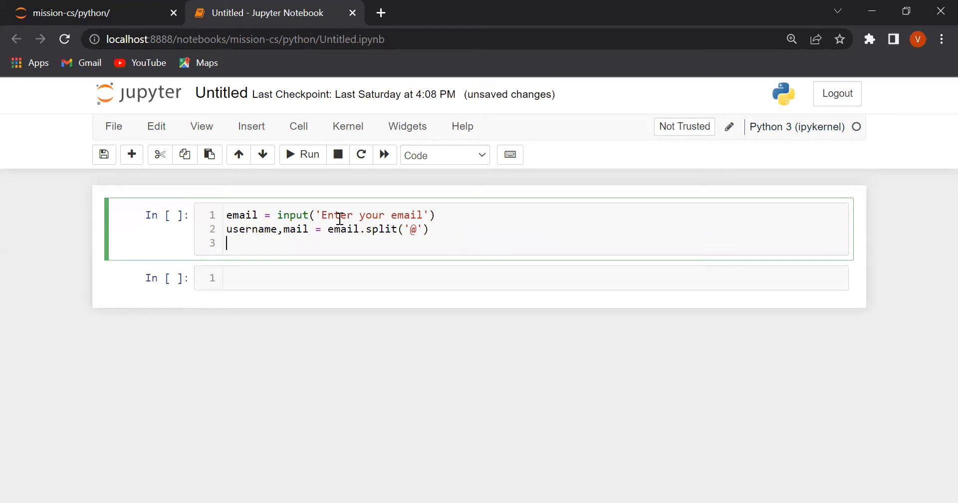
pyautogui.write('print(')
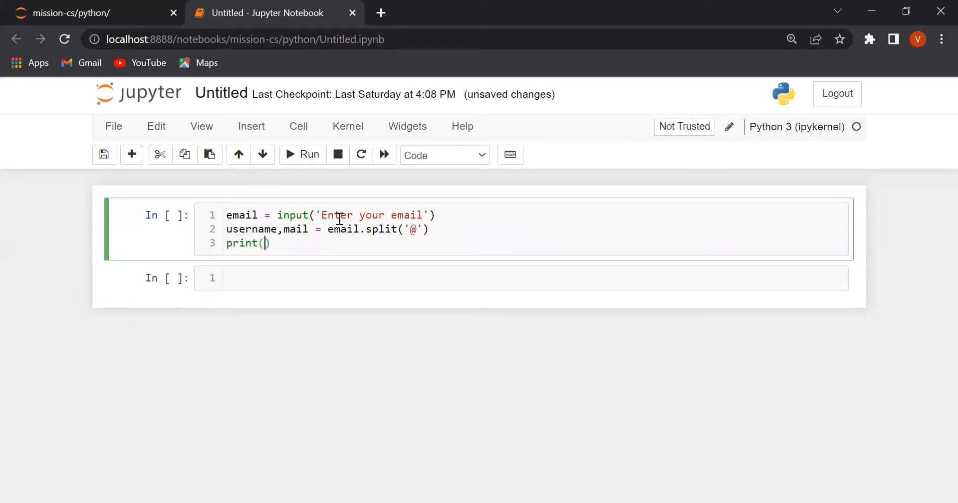
pyautogui.write('use')
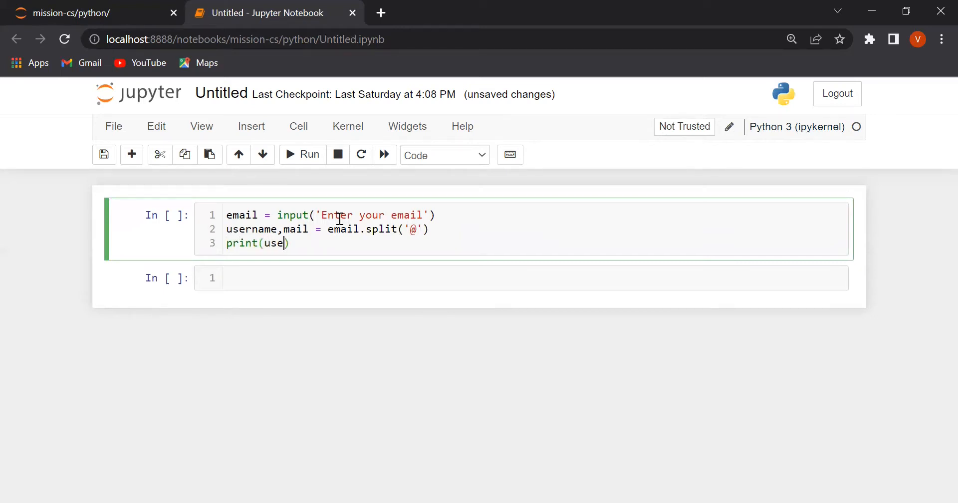
pyautogui.write('rname')
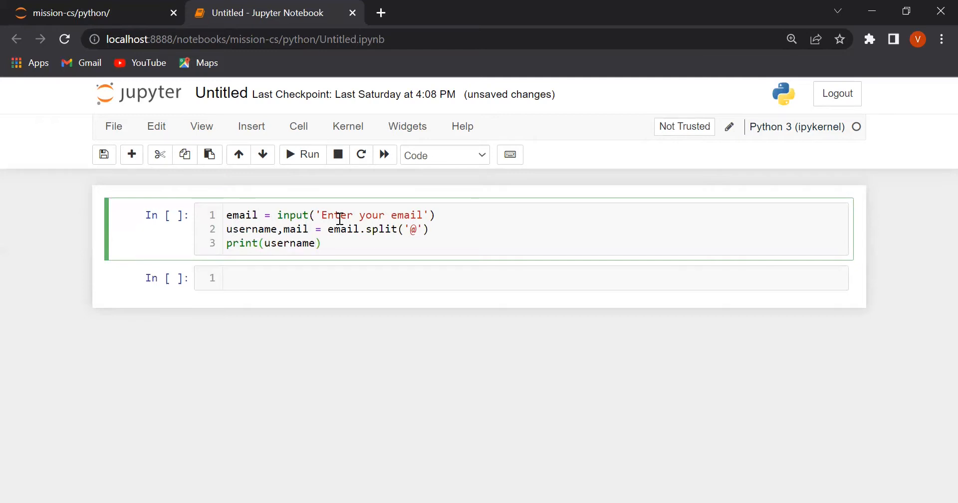
pyautogui.click(302, 155)
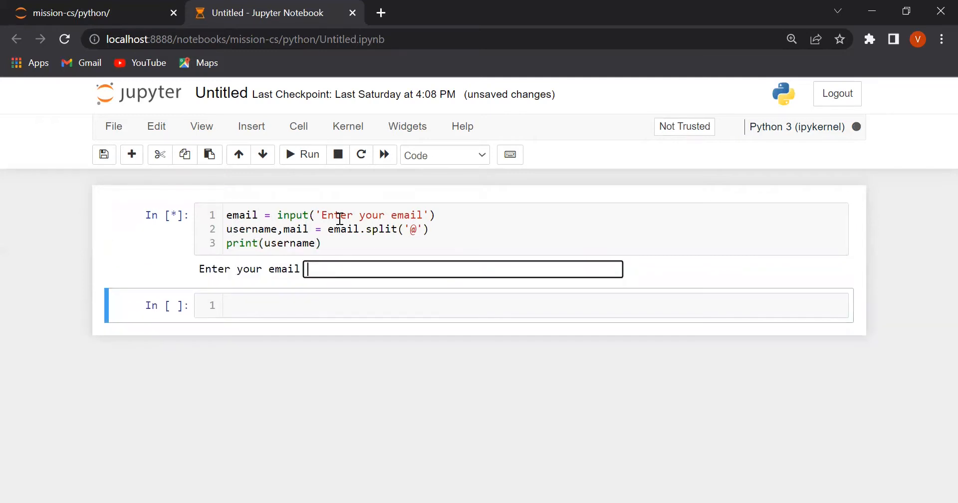
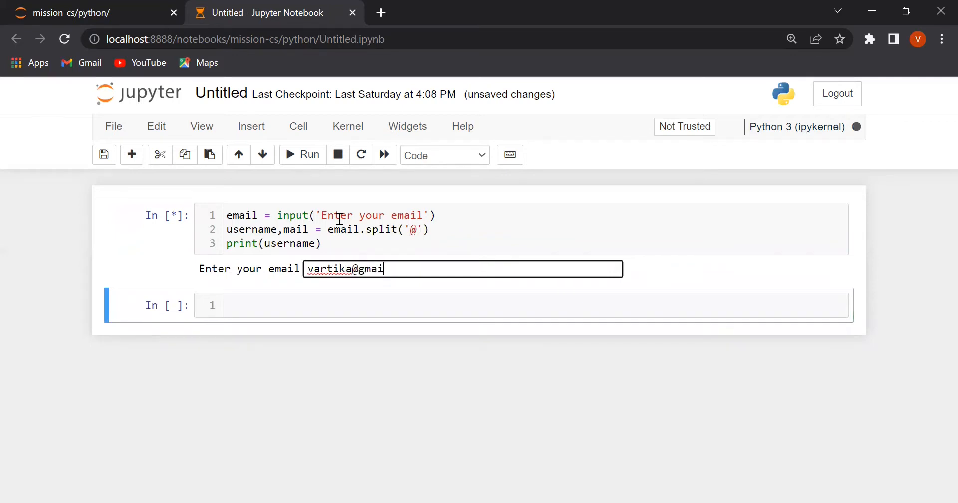
pyautogui.press('Enter')
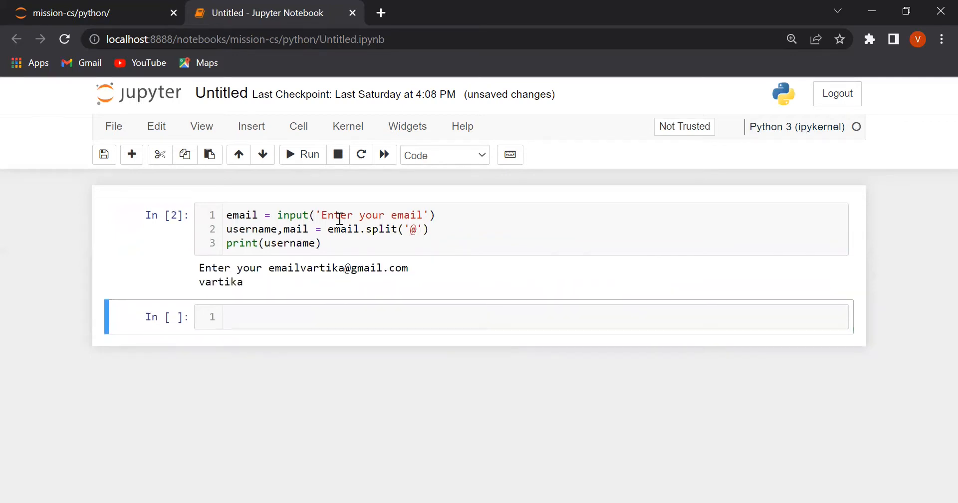
pyautogui.moveTo(261, 293)
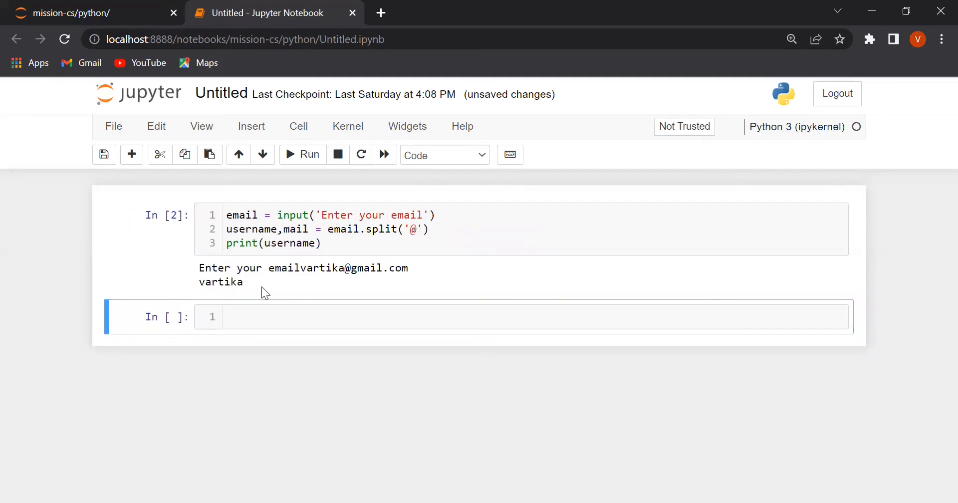
pyautogui.moveTo(571, 449)
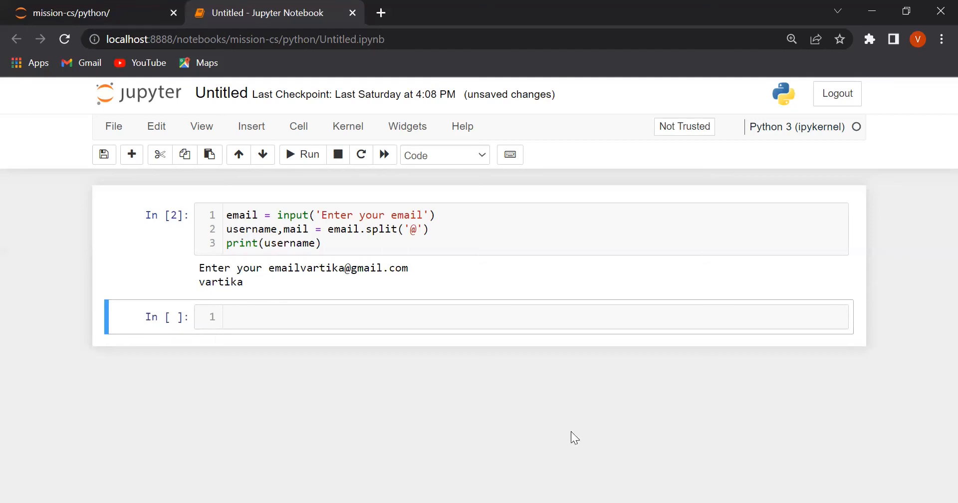